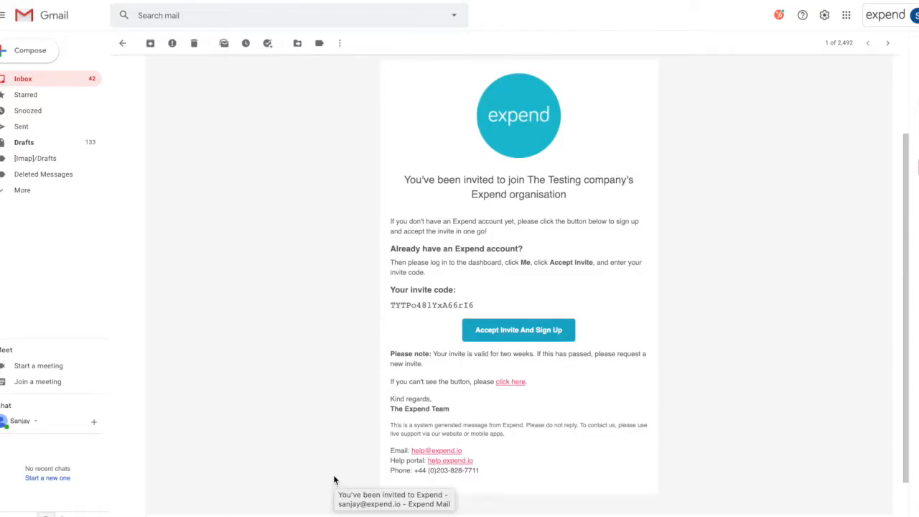
mouse_move(519, 330)
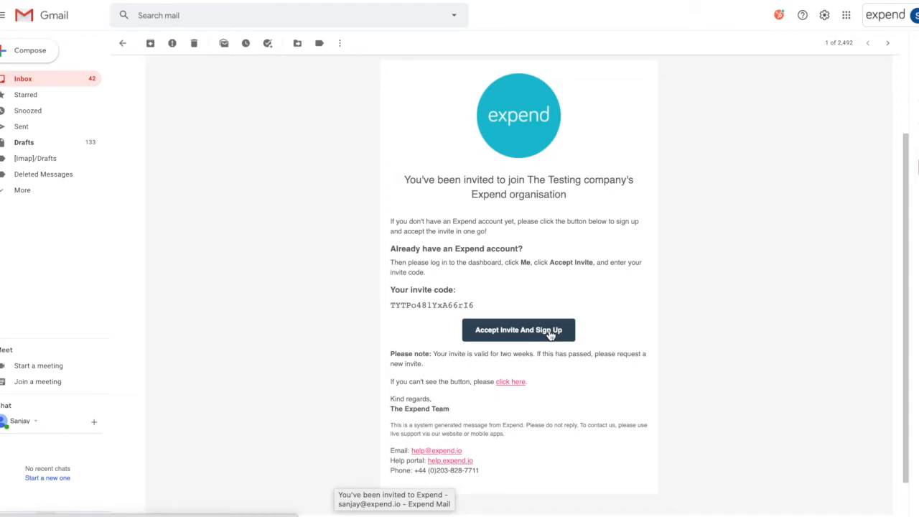
Accept the Expend invitation from the Gmail email to reach the sign-up page.
click(519, 329)
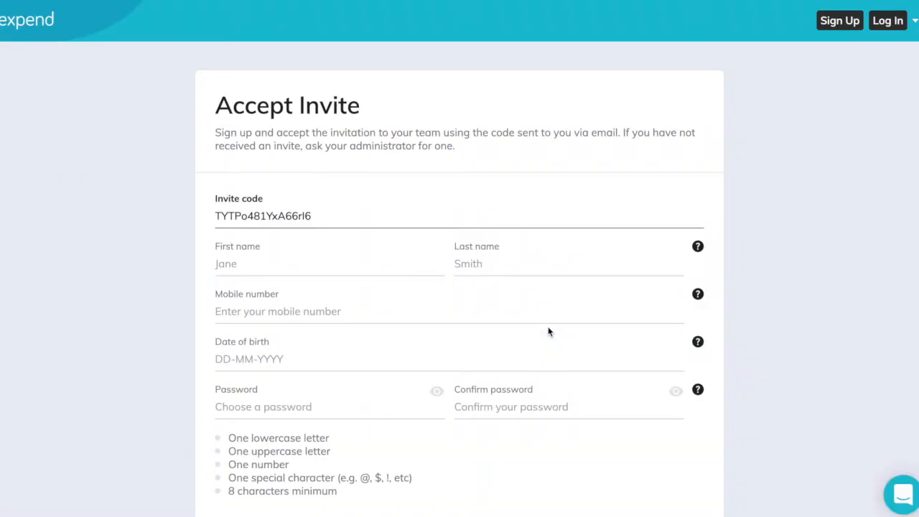
click(310, 264)
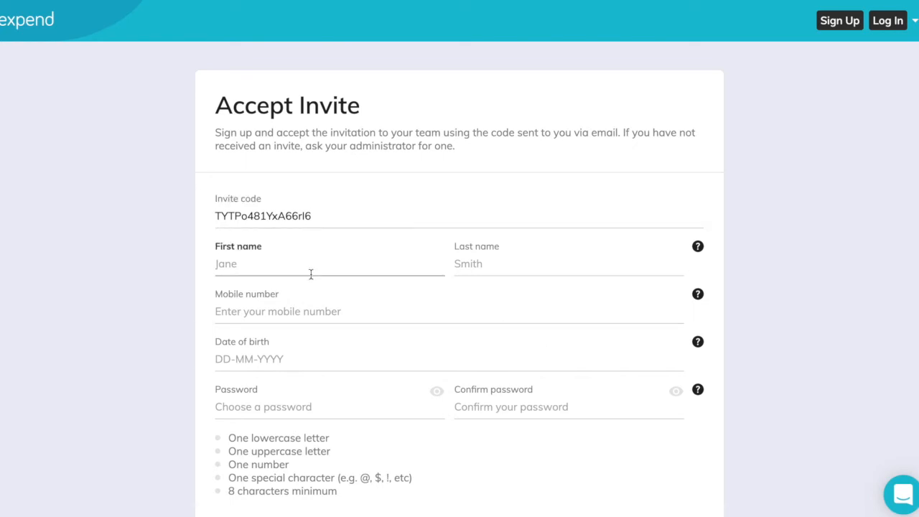
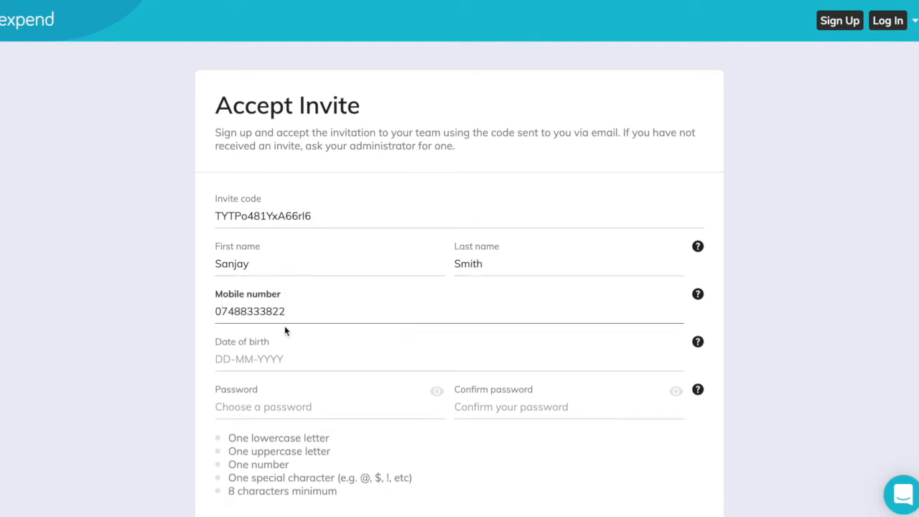
click(249, 359)
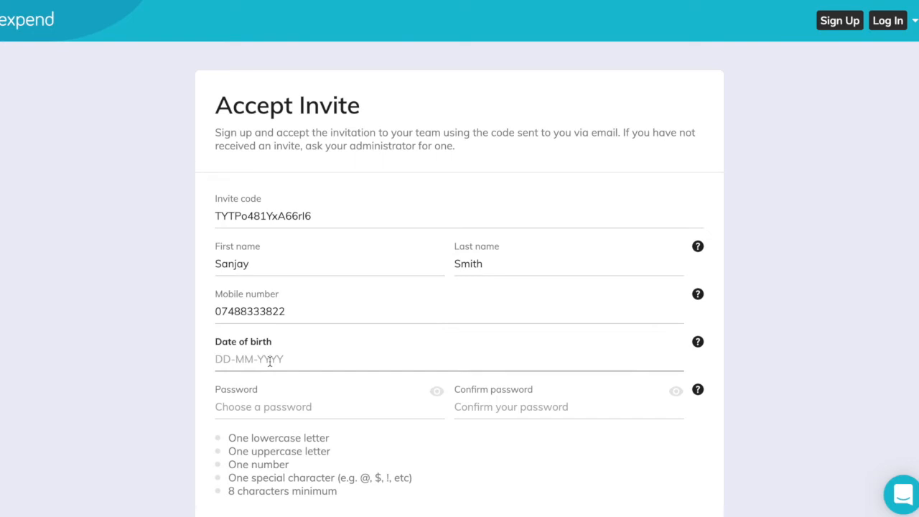
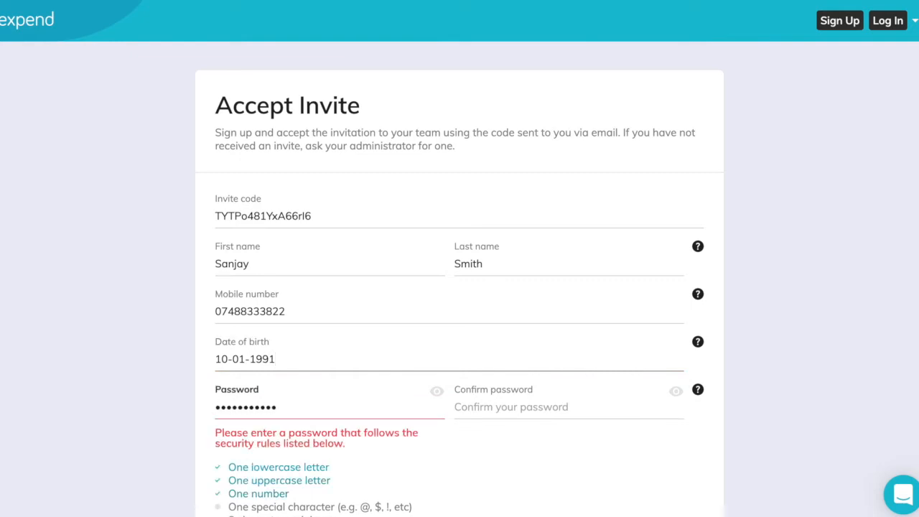
Enter and confirm the password, then submit the sign-up to create the account.
text(••••••)
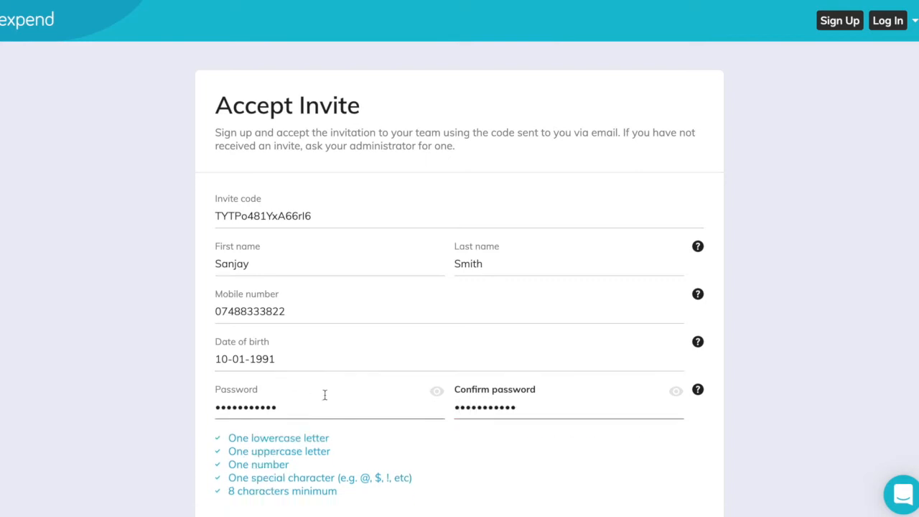
scroll(down, 3)
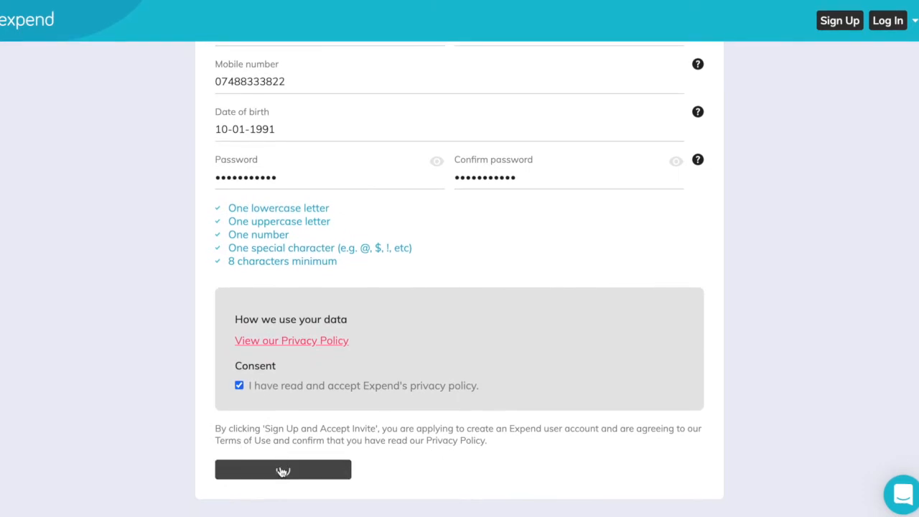
click(283, 469)
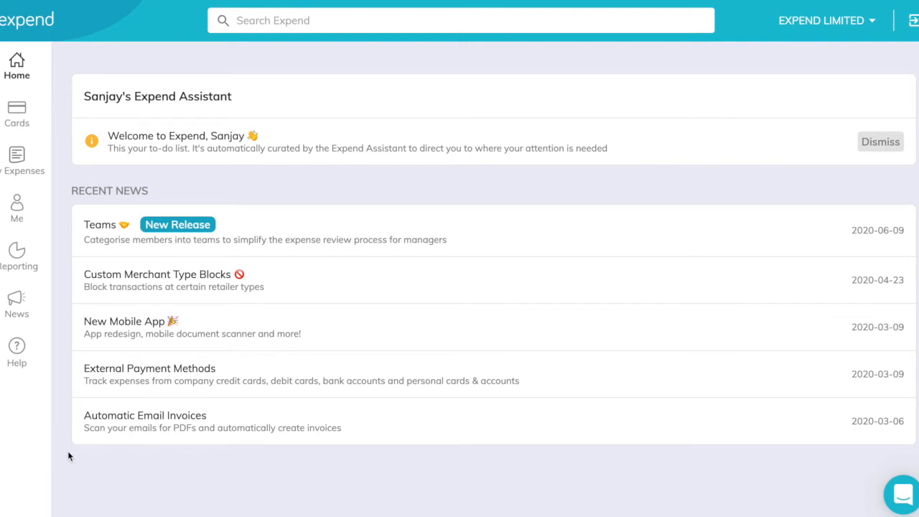
mouse_move(277, 142)
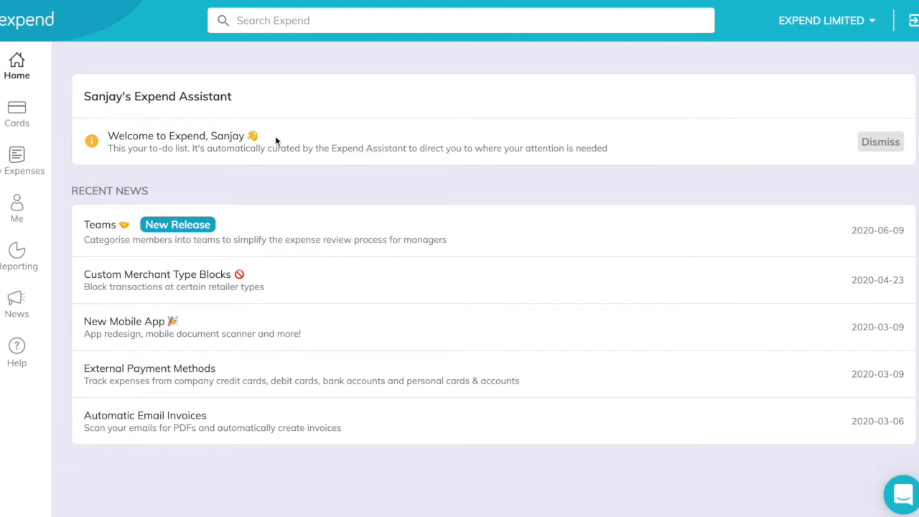
mouse_move(219, 112)
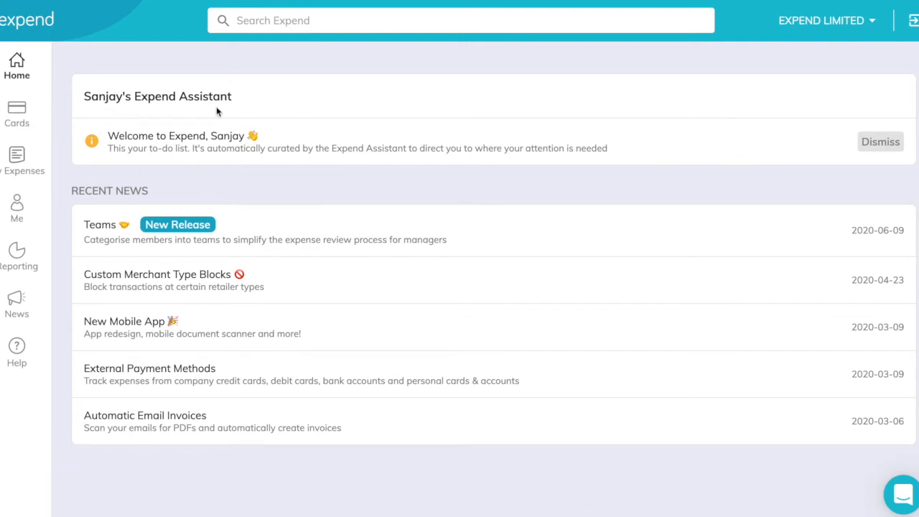
mouse_move(223, 159)
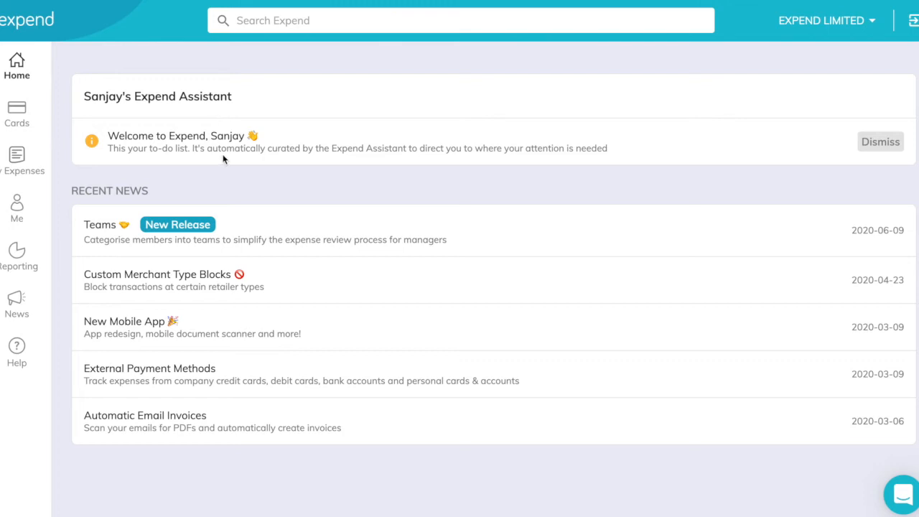
mouse_move(232, 248)
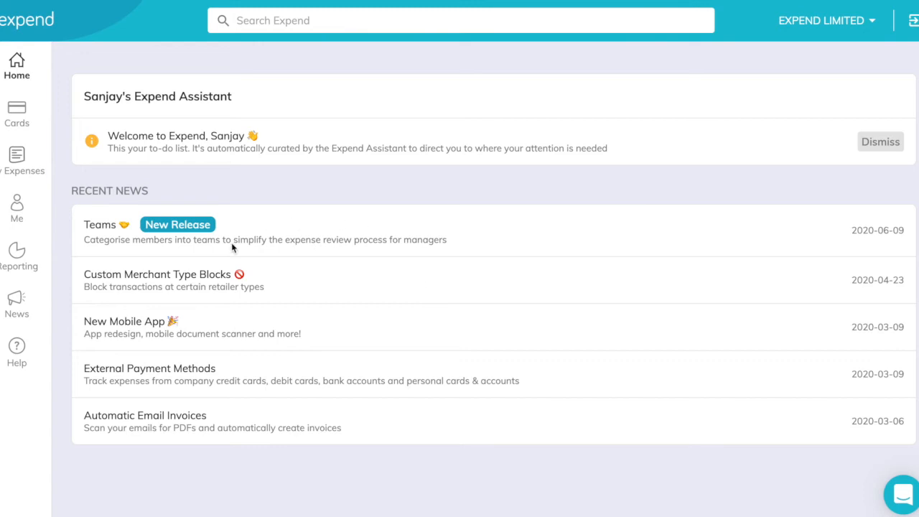
mouse_move(241, 293)
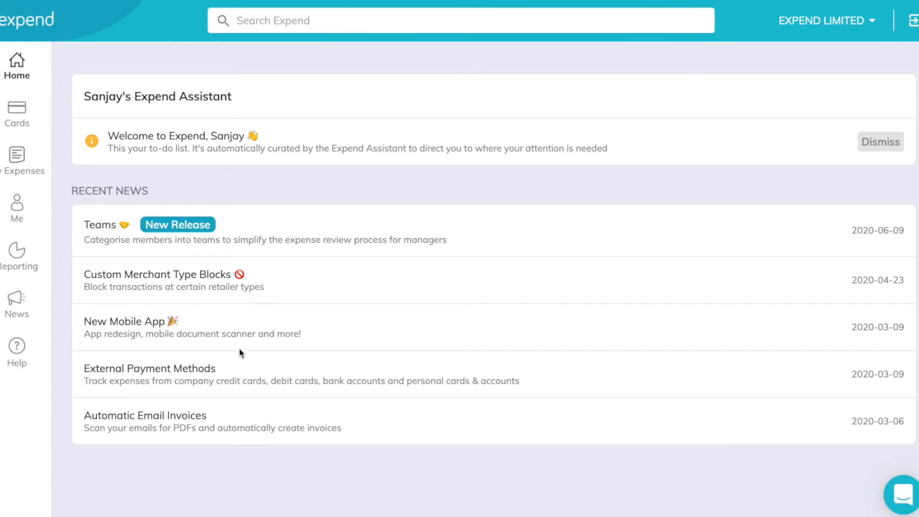
mouse_move(13, 119)
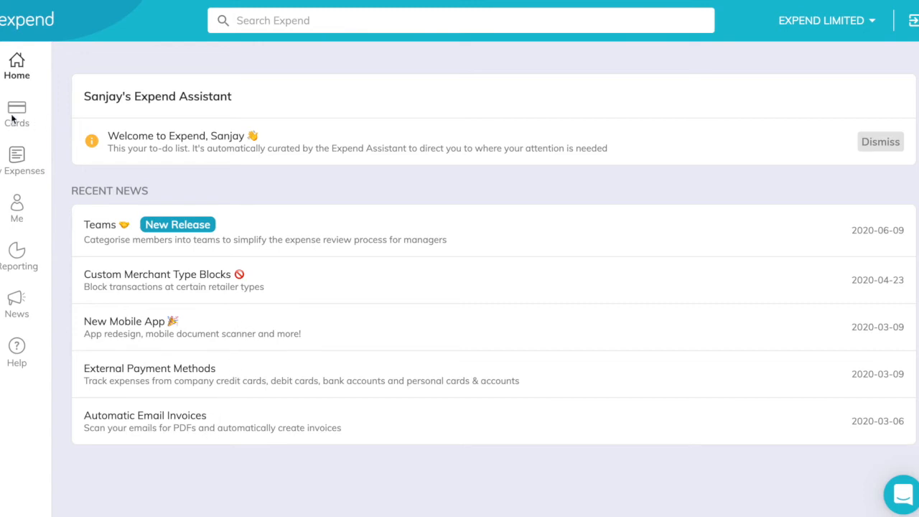
Go to the Cards page showing the active Flex Card with £100 available.
click(16, 115)
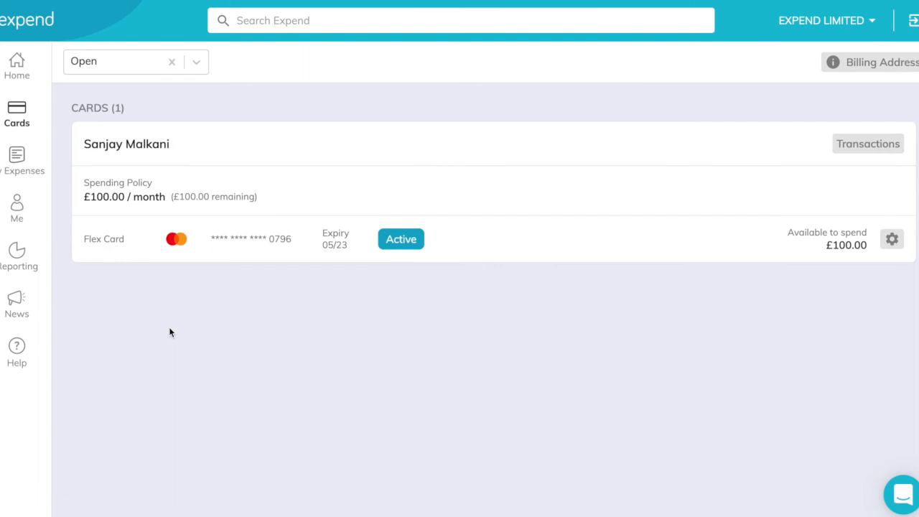
mouse_move(129, 212)
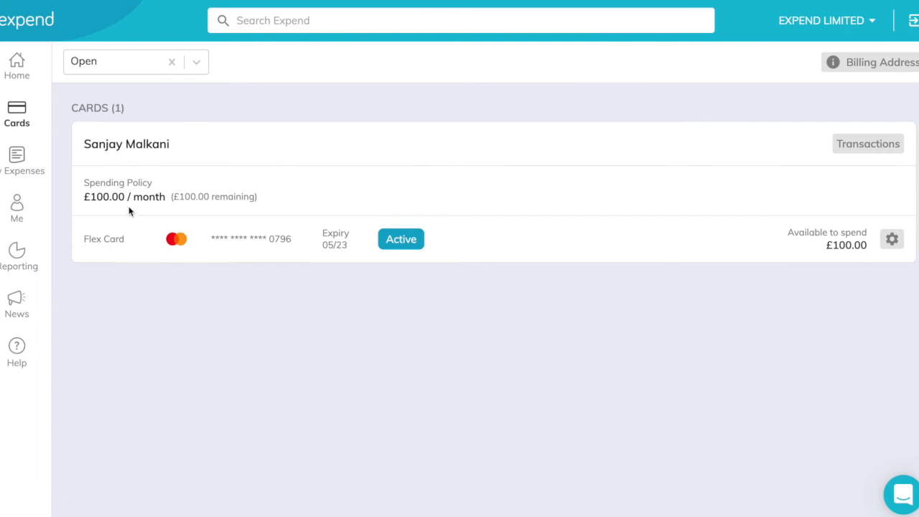
mouse_move(903, 157)
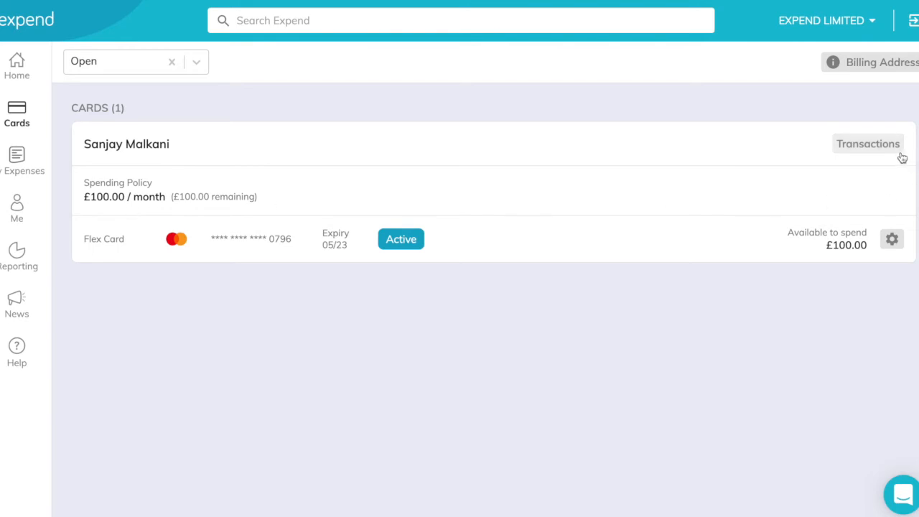
Open Expenses and scroll through the six listed expenses, including the Tesco claim.
click(17, 164)
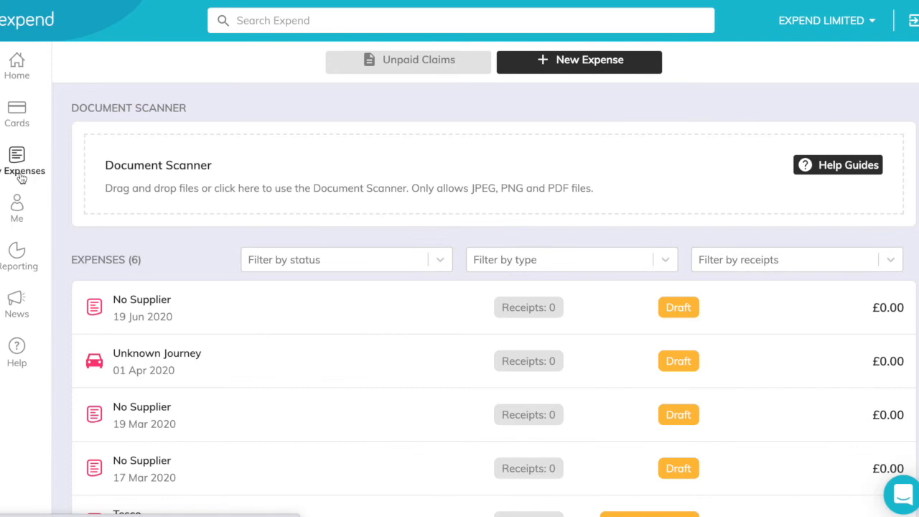
scroll(down, 3)
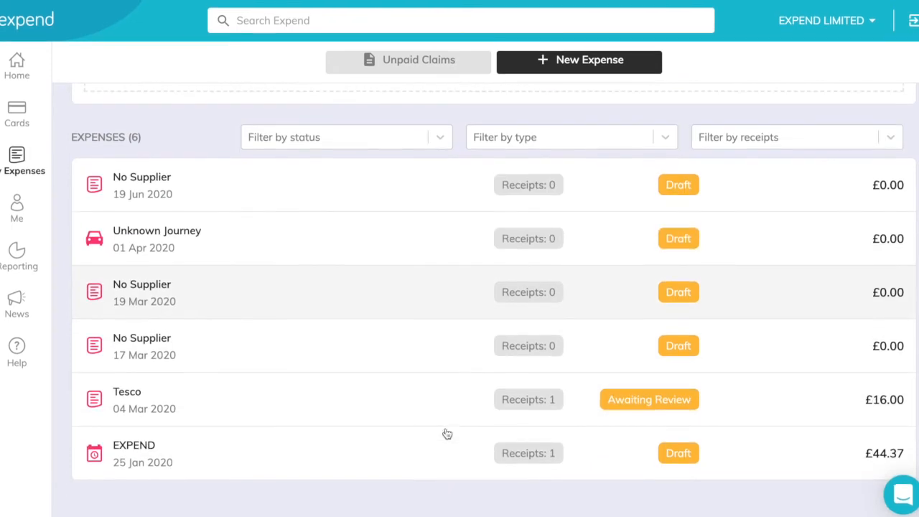
scroll(up, 3)
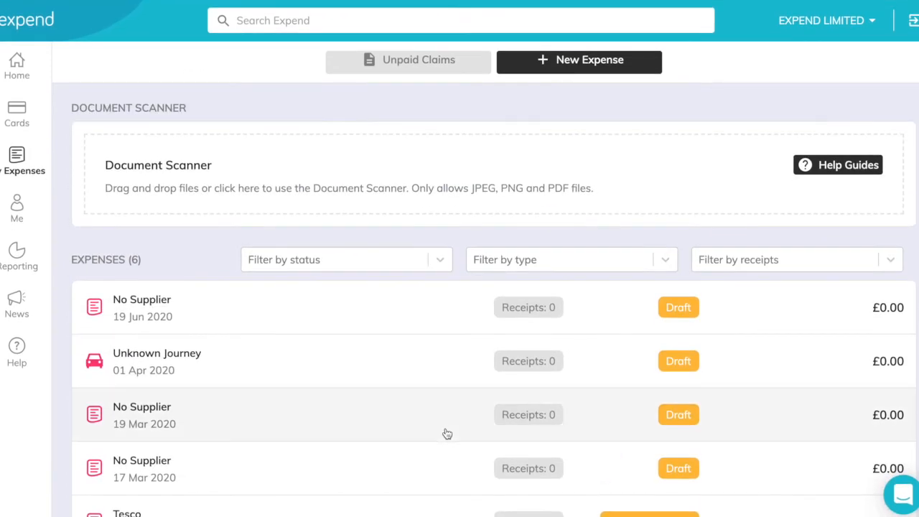
mouse_move(146, 255)
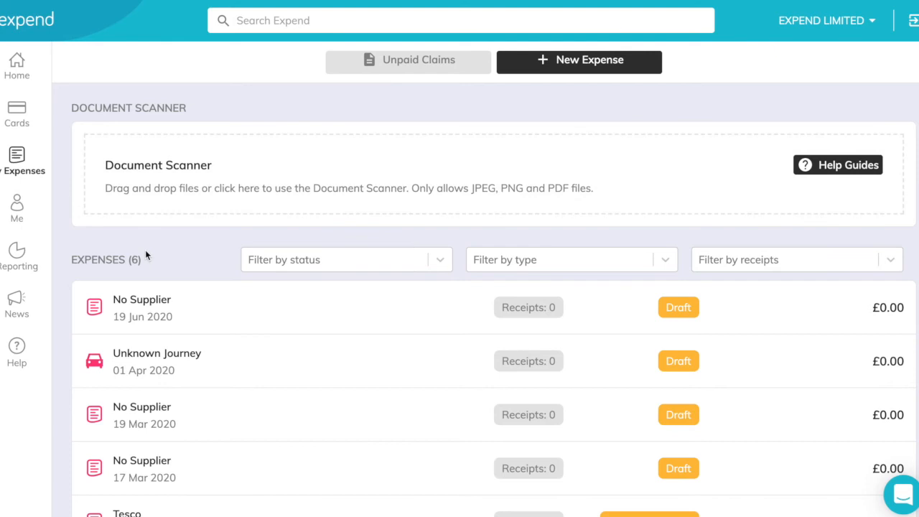
mouse_move(15, 203)
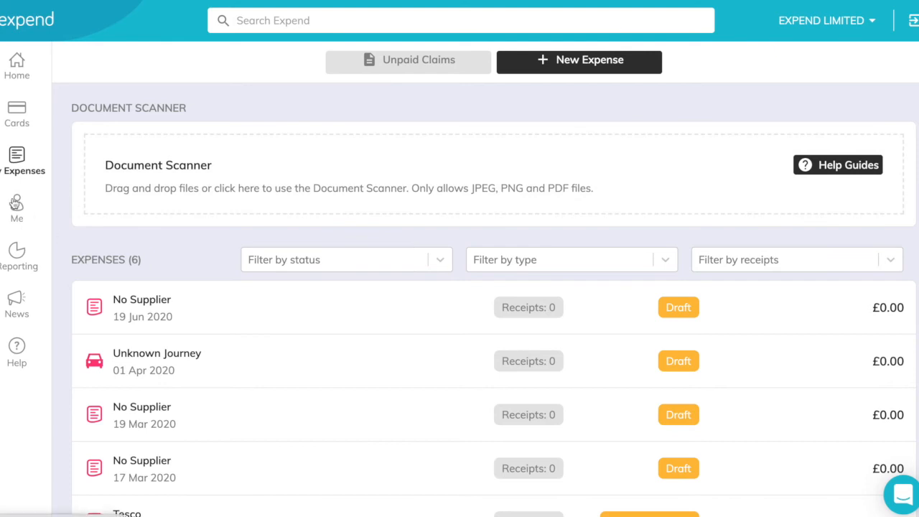
mouse_move(16, 205)
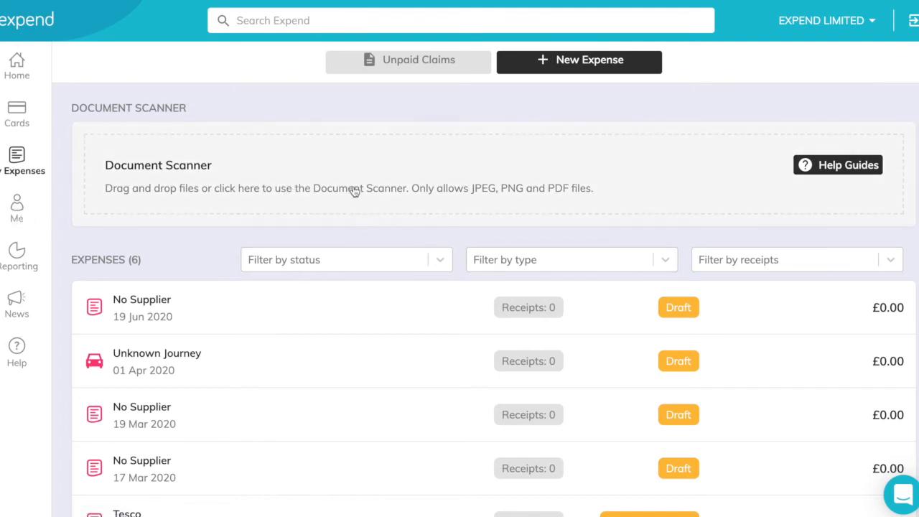
mouse_move(16, 208)
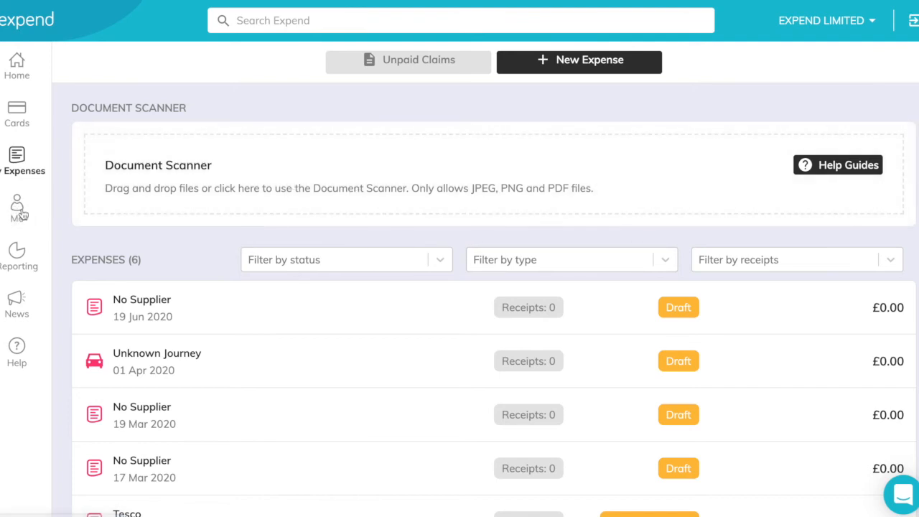
View the Me user settings page, then the Reporting analytics page.
click(18, 208)
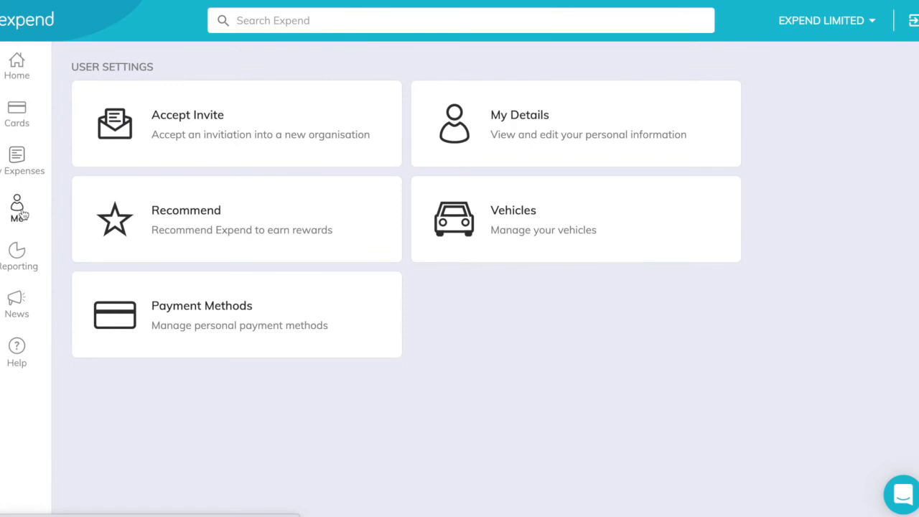
mouse_move(618, 145)
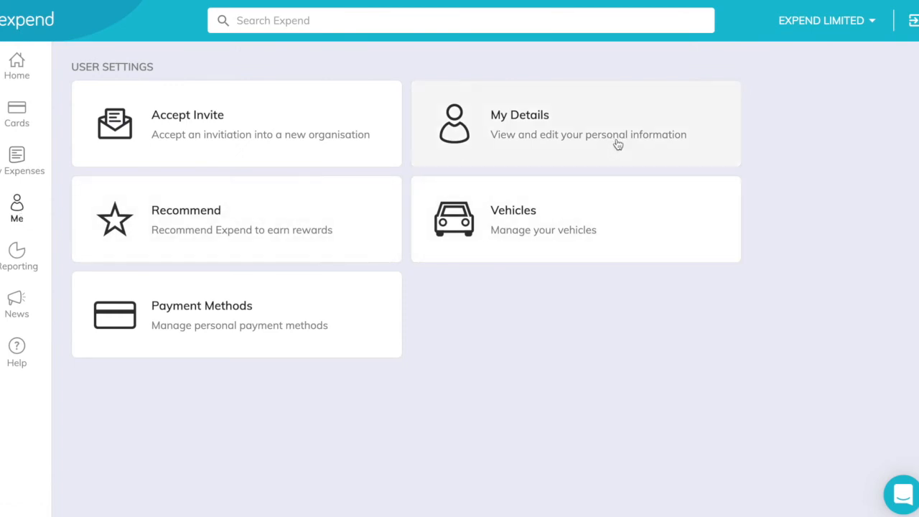
mouse_move(302, 312)
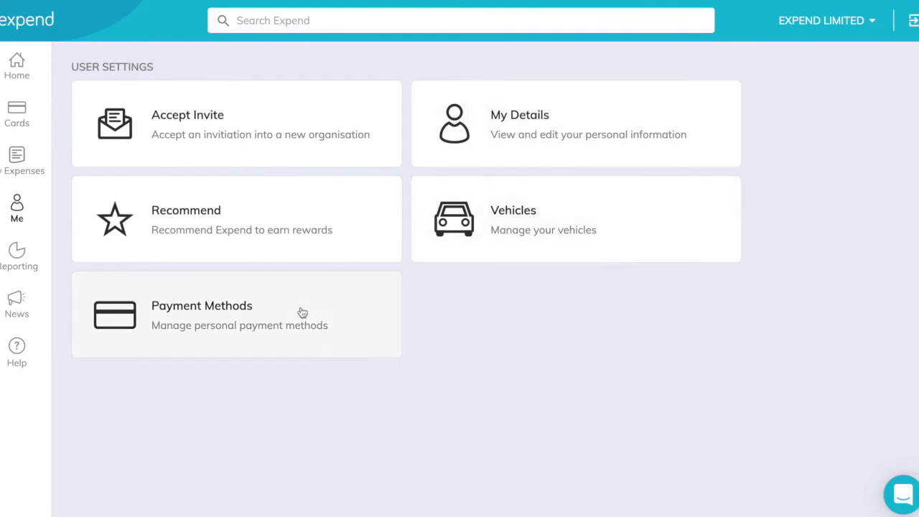
click(17, 252)
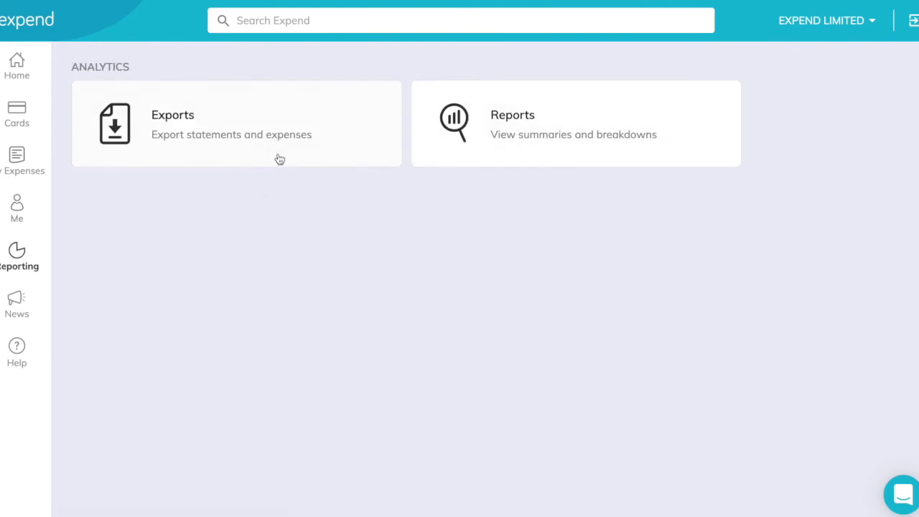
mouse_move(626, 159)
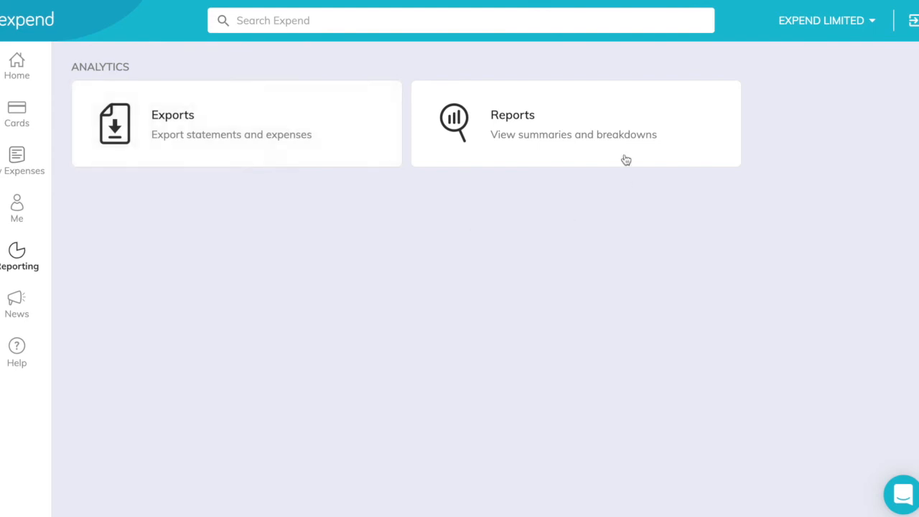
mouse_move(16, 309)
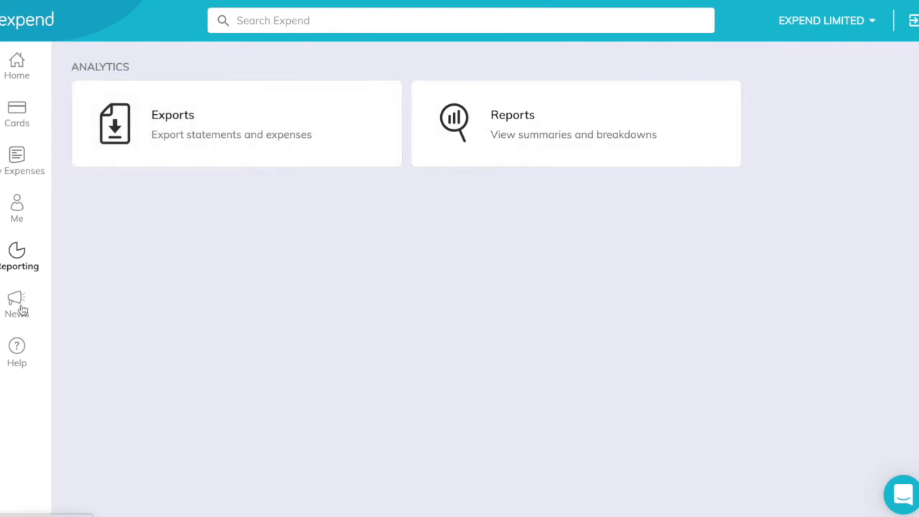
Open the News feed of 32 updates and briefly open and close the help chat.
click(17, 305)
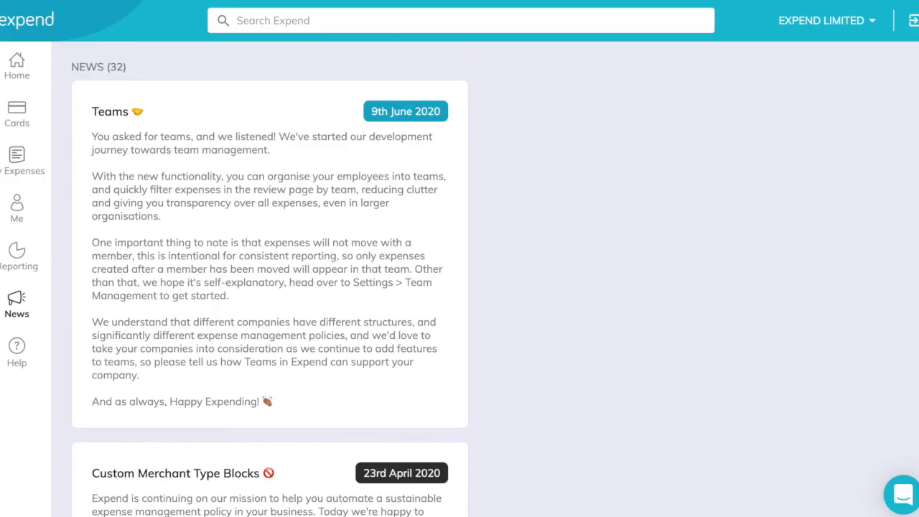
click(903, 494)
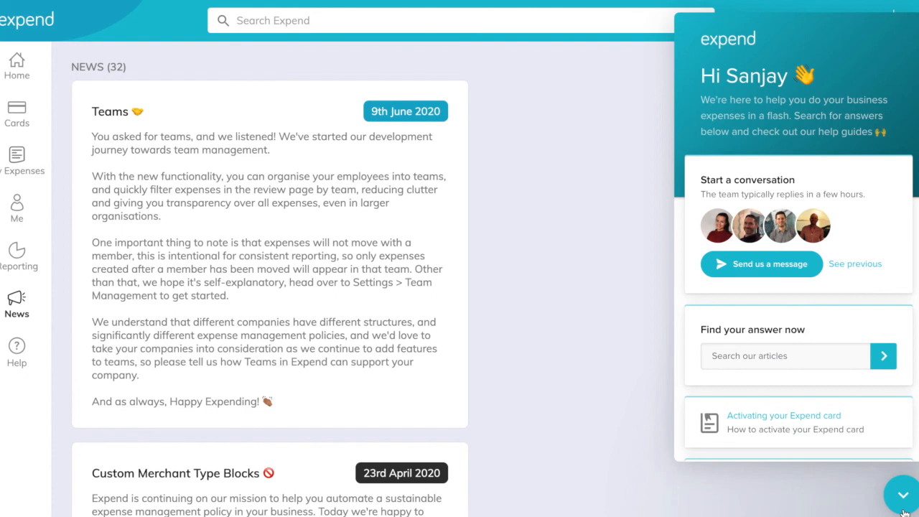
click(903, 494)
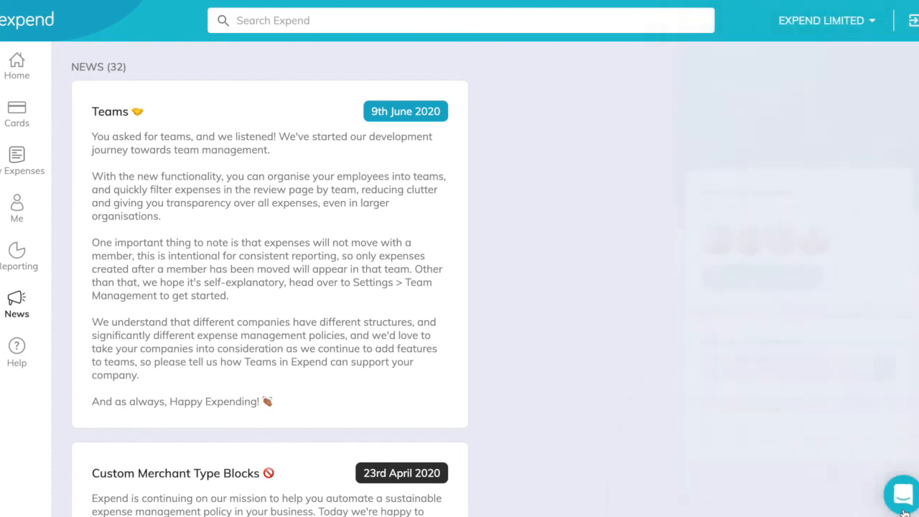